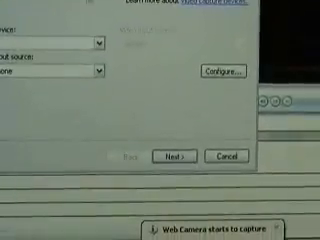
# - Advance the Video Capture Wizard from webcam selection to the Captured Video File page
pyautogui.click(181, 157)
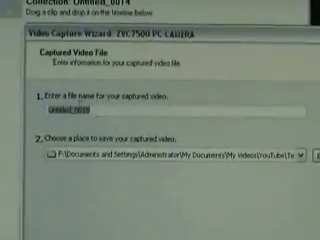